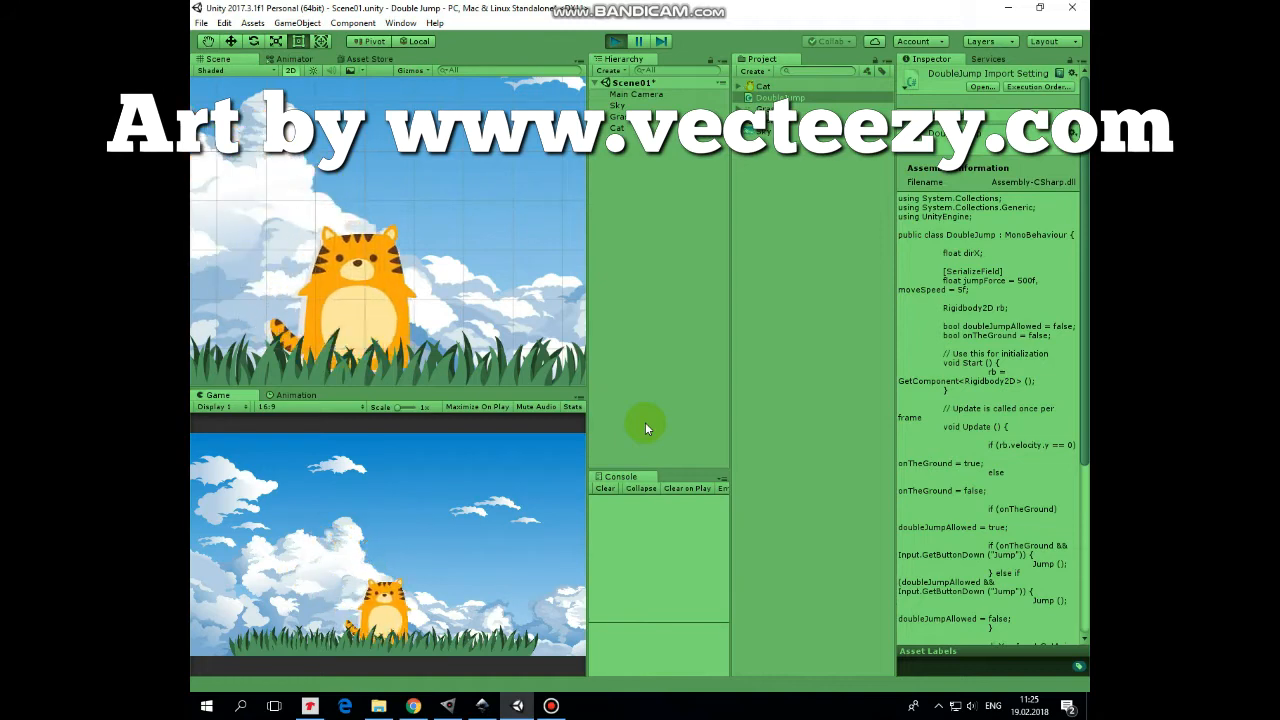
Place the Sky sprite in the scene so it fills the camera view
click(616, 40)
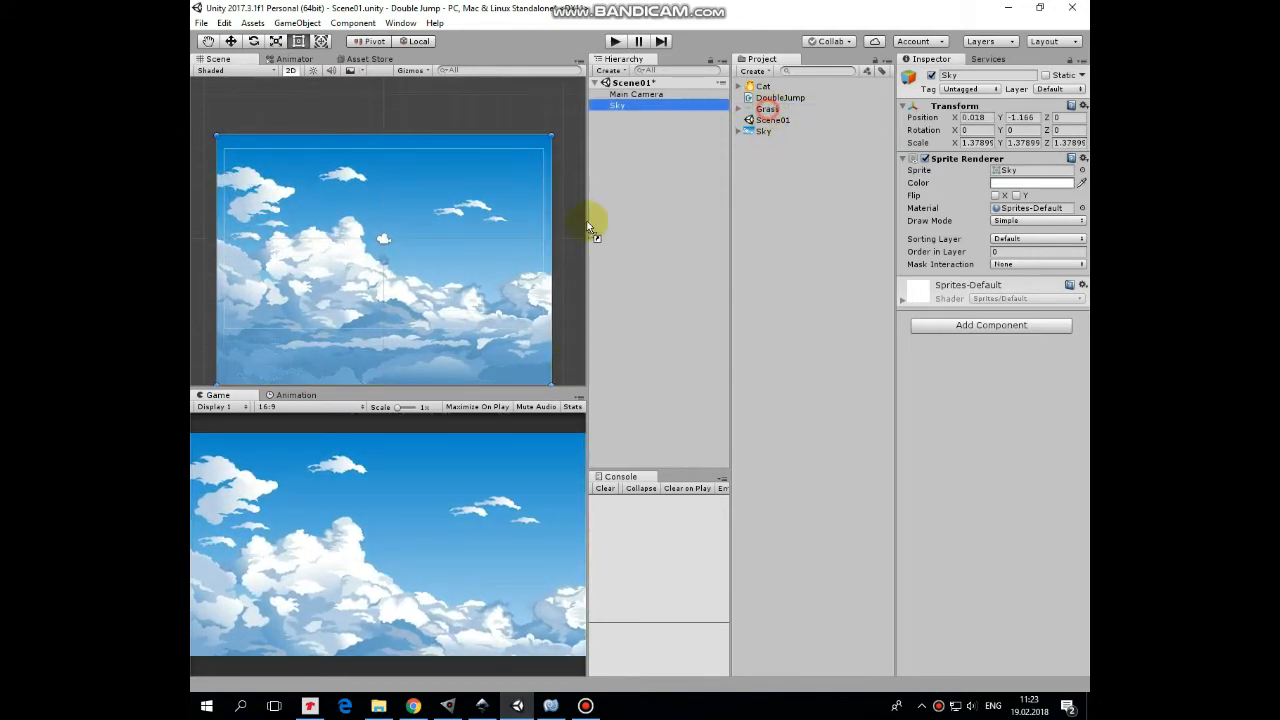
Place the Grass sprite along the bottom and give it a Box Collider 2D
click(620, 116)
text(5)
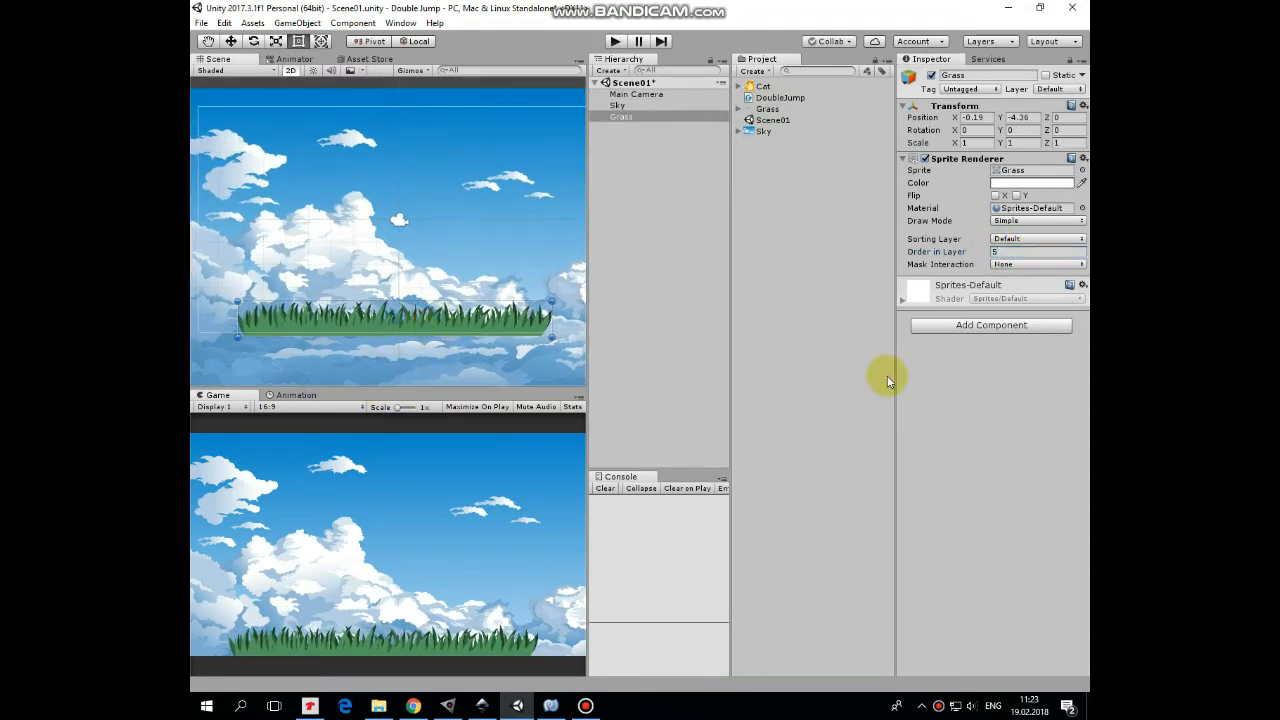
click(990, 324)
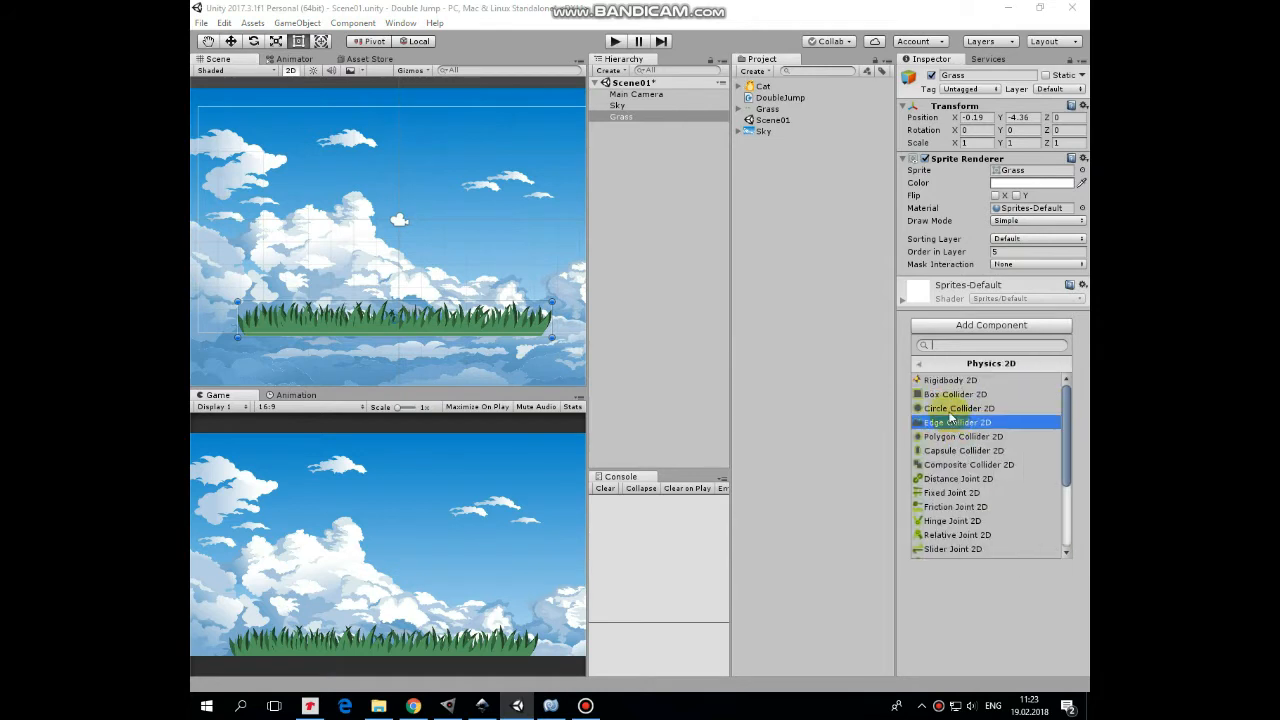
click(954, 394)
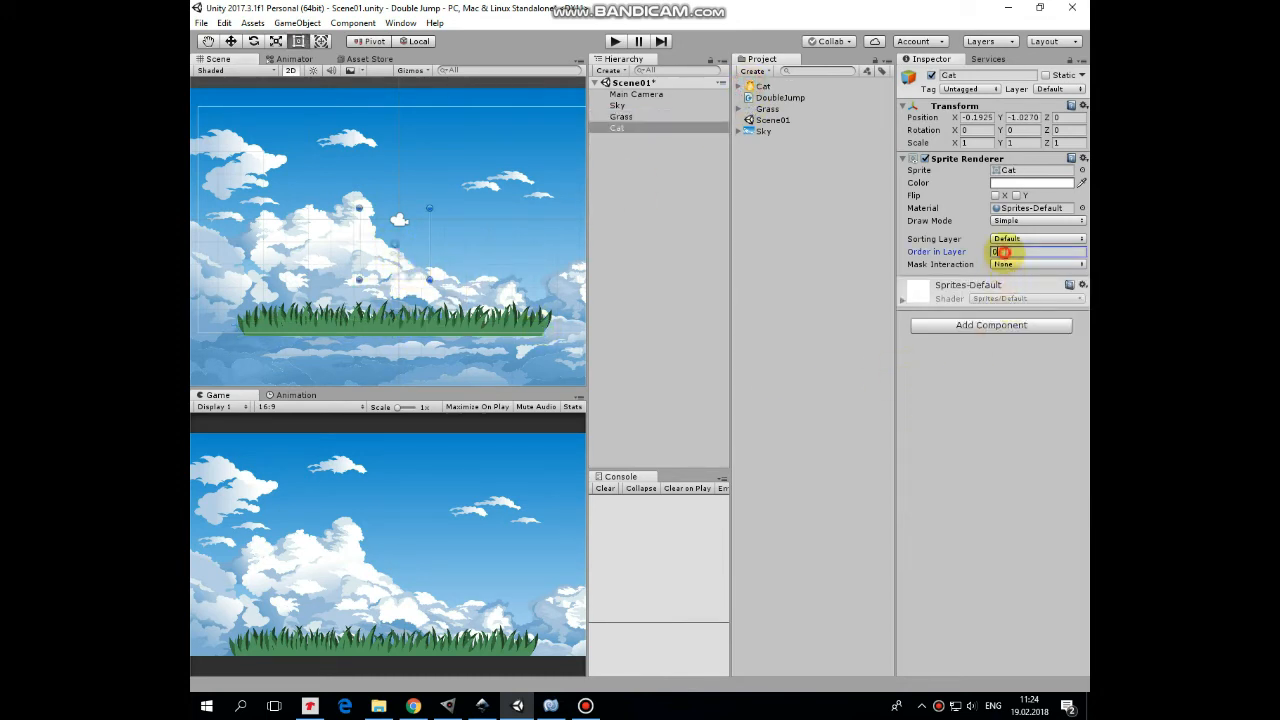
Raise Cat's Order in Layer and give it a Rigidbody 2D with adjusted gravity, continuous collision and frozen Z rotation
click(1036, 252)
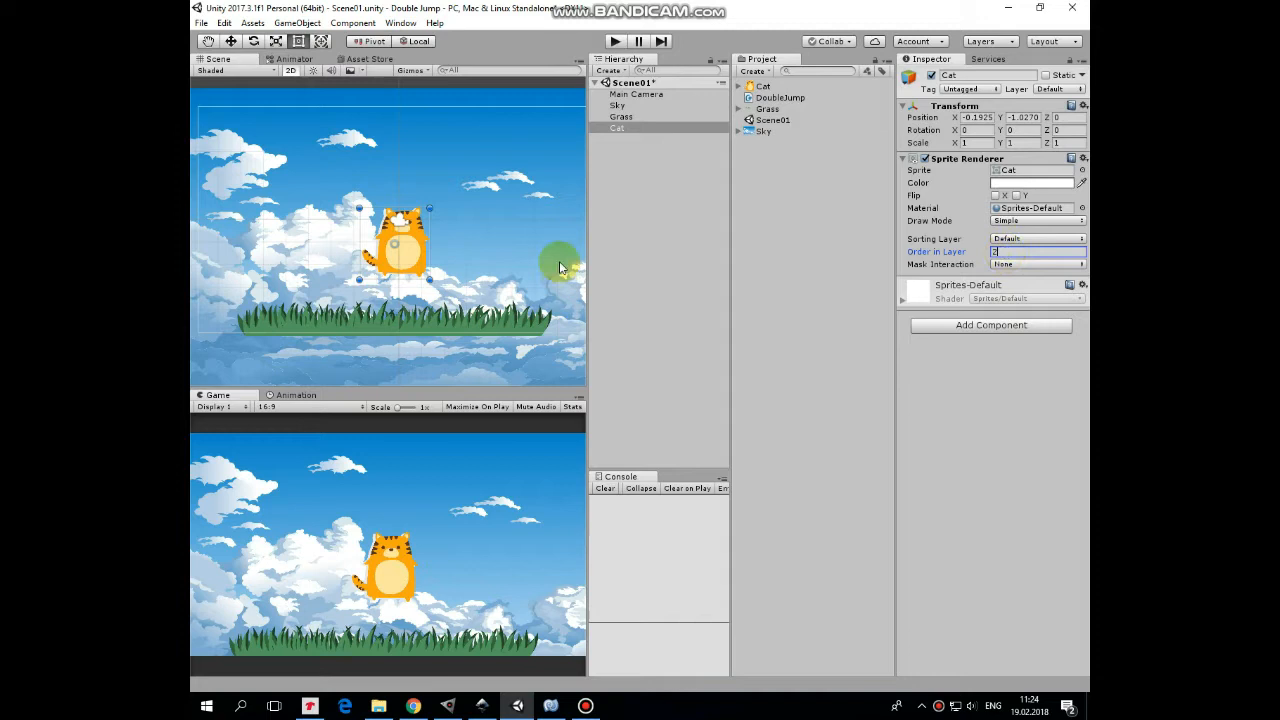
click(990, 324)
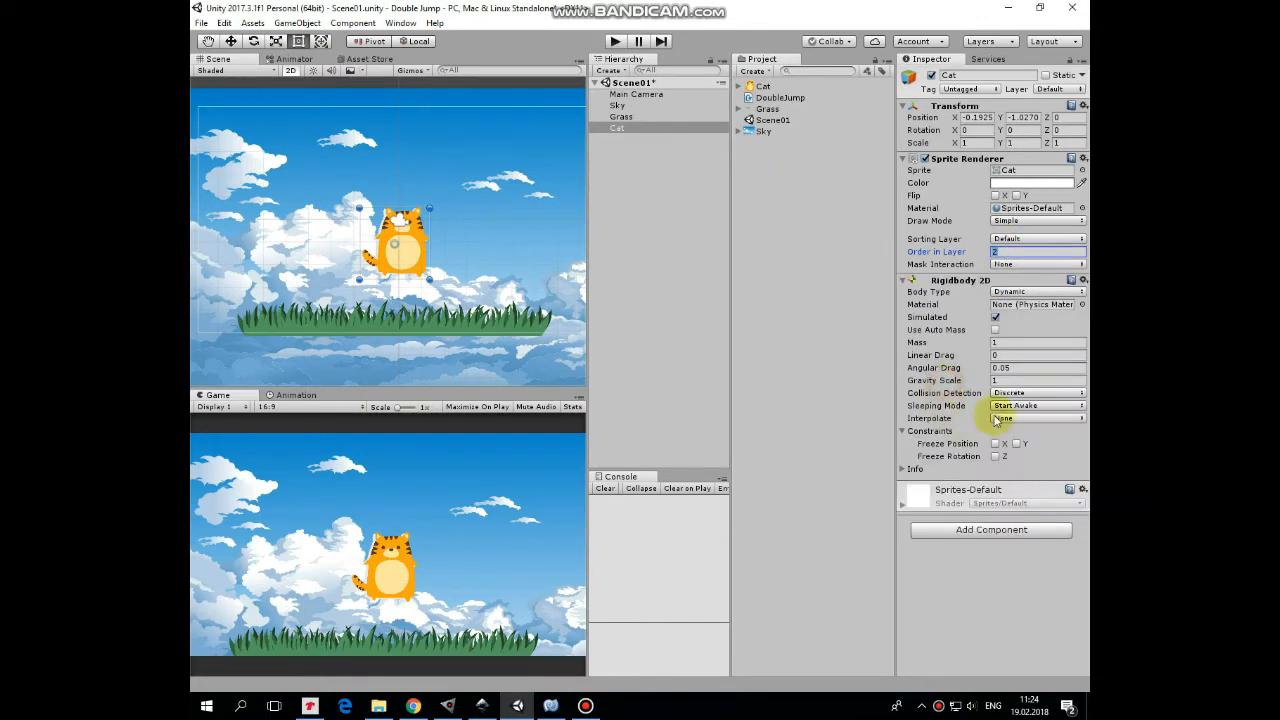
click(1036, 380)
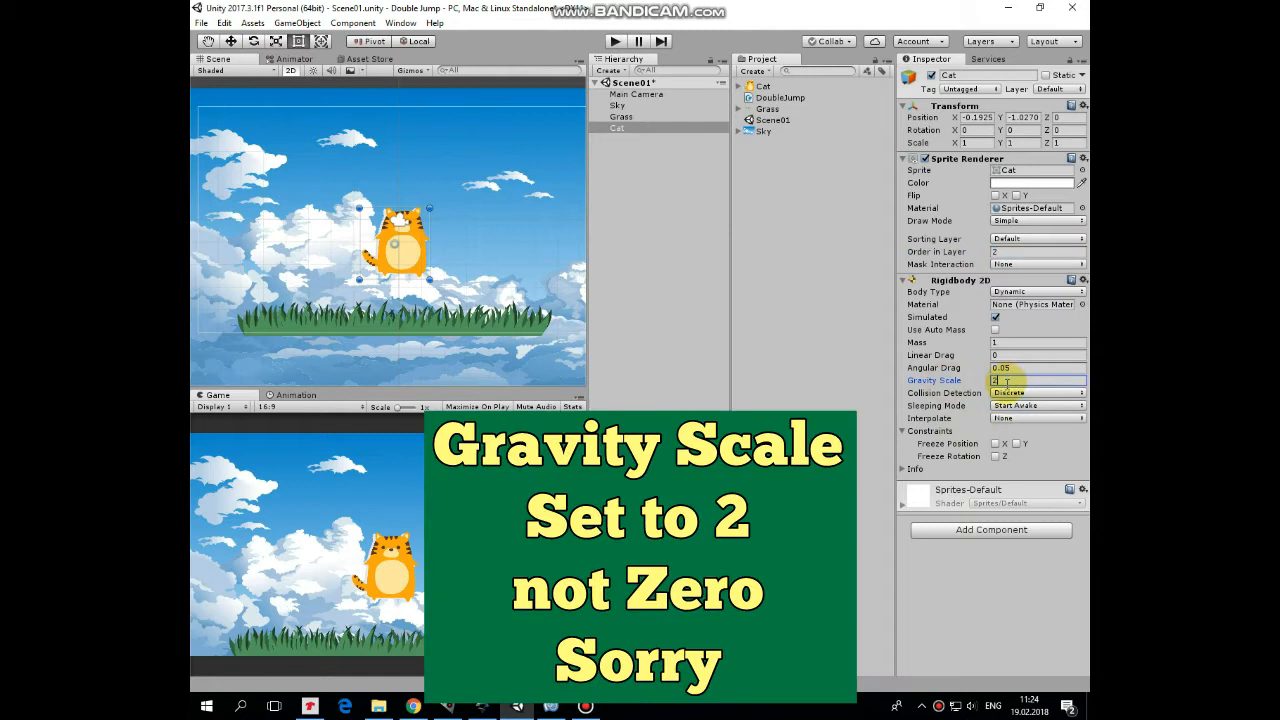
click(1036, 392)
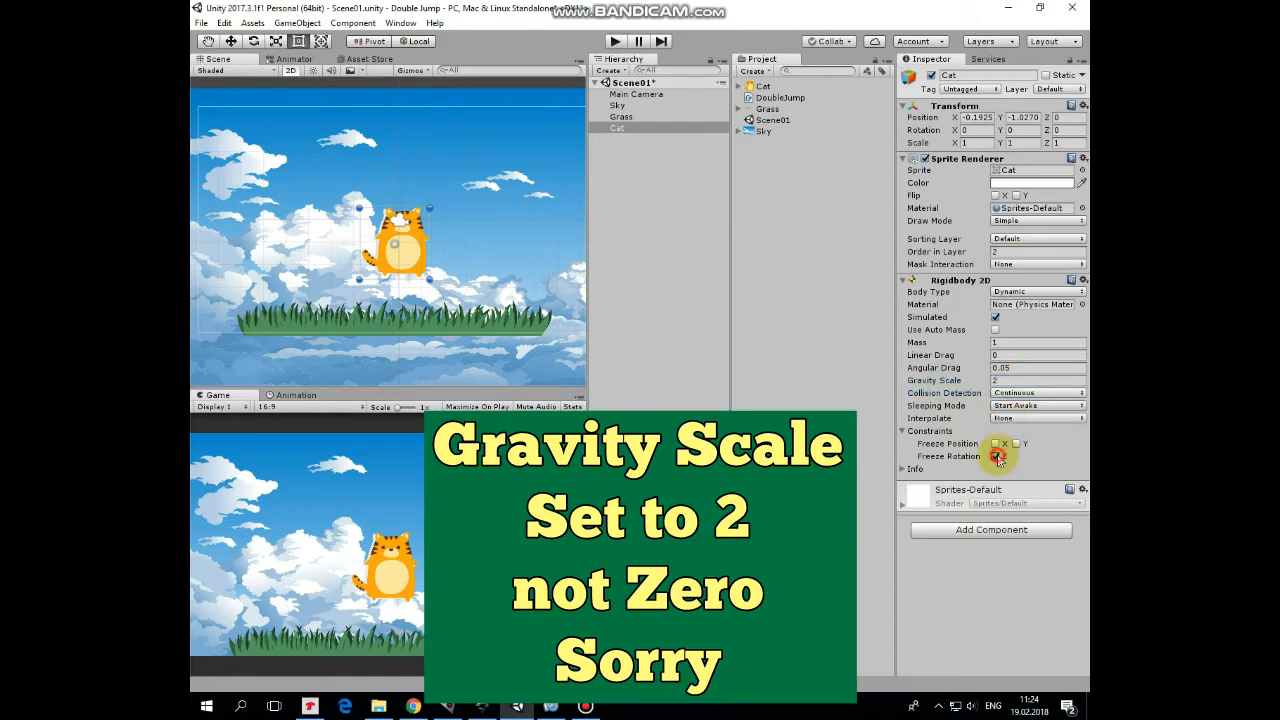
click(990, 528)
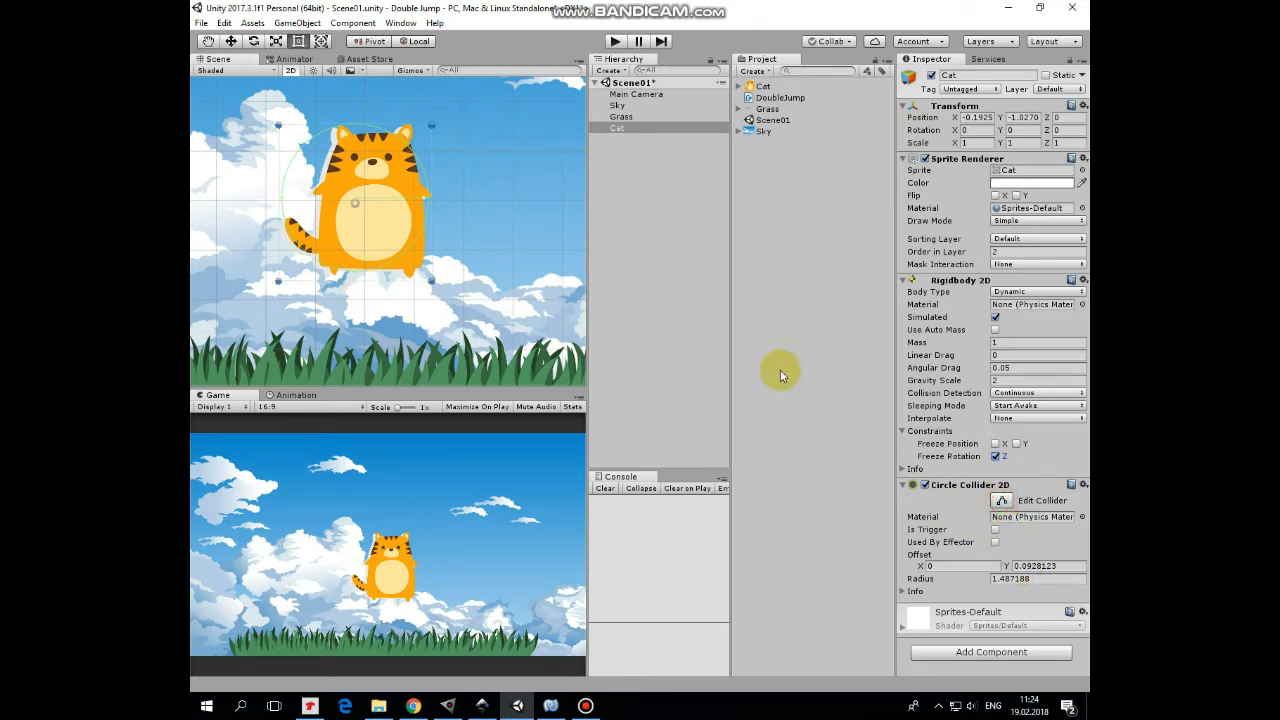
mouse_move(744, 112)
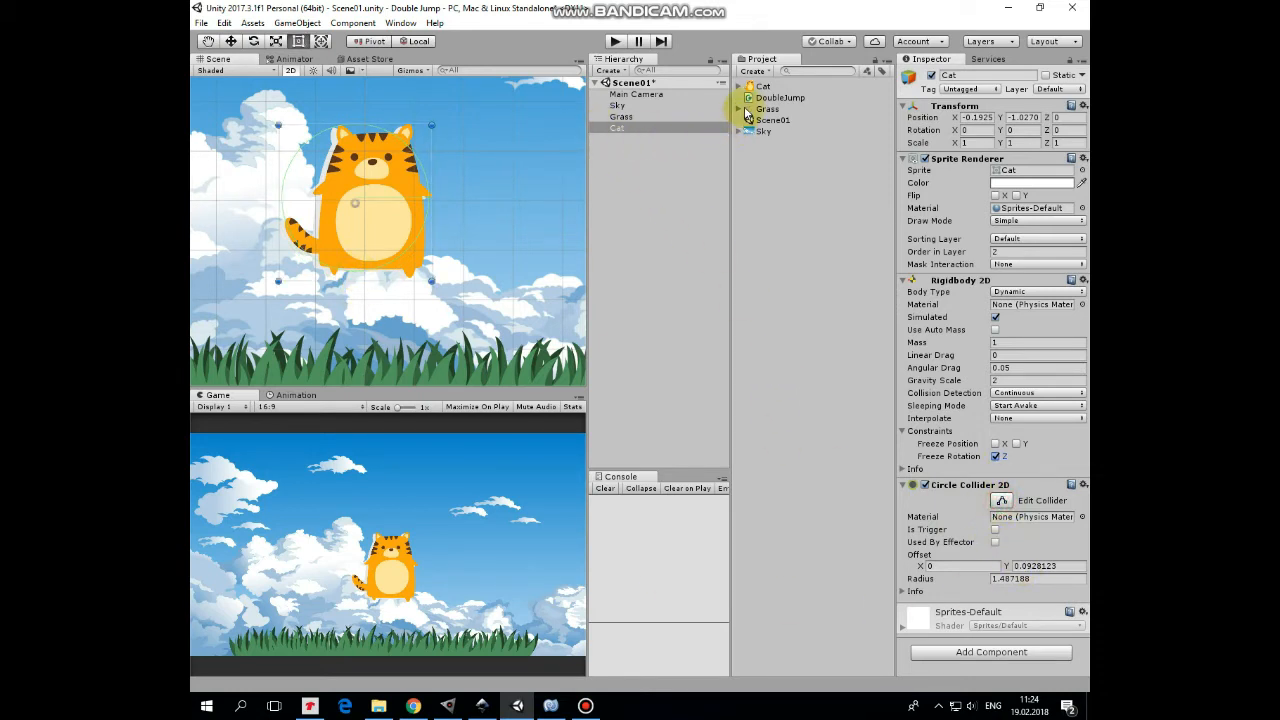
Open the DoubleJump script in MonoDevelop and review its fields and methods
click(616, 128)
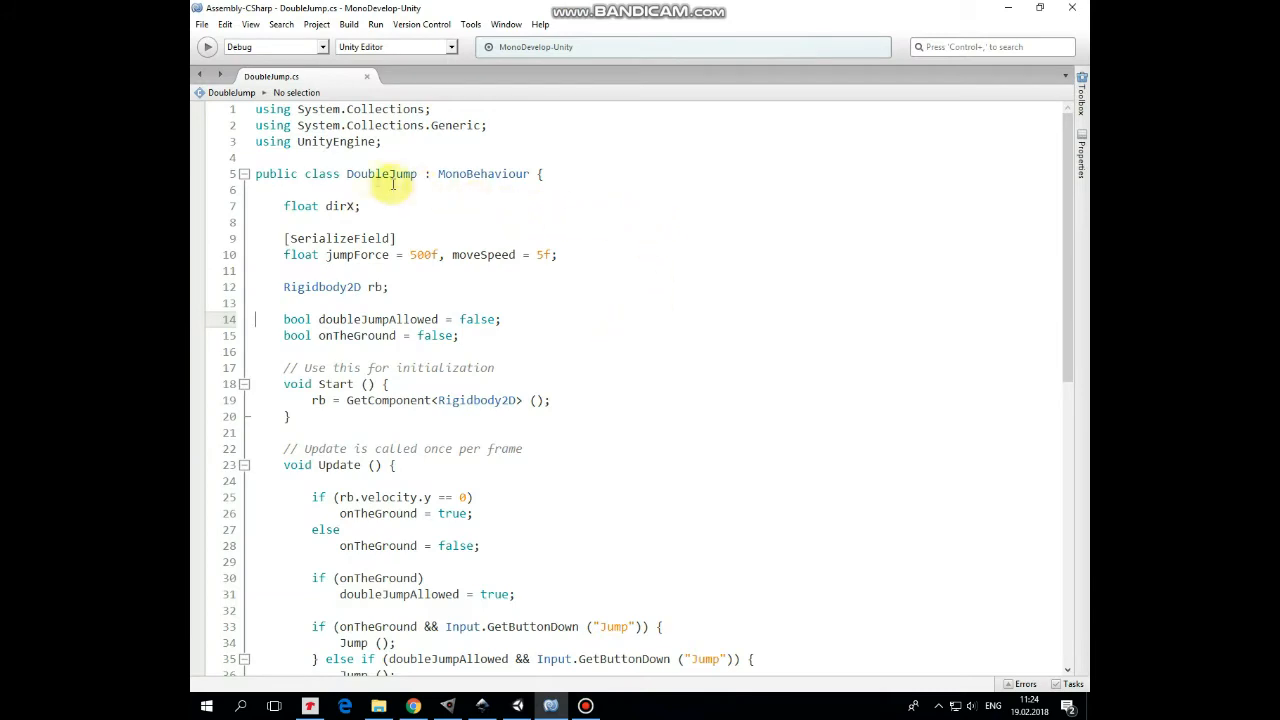
mouse_move(588, 222)
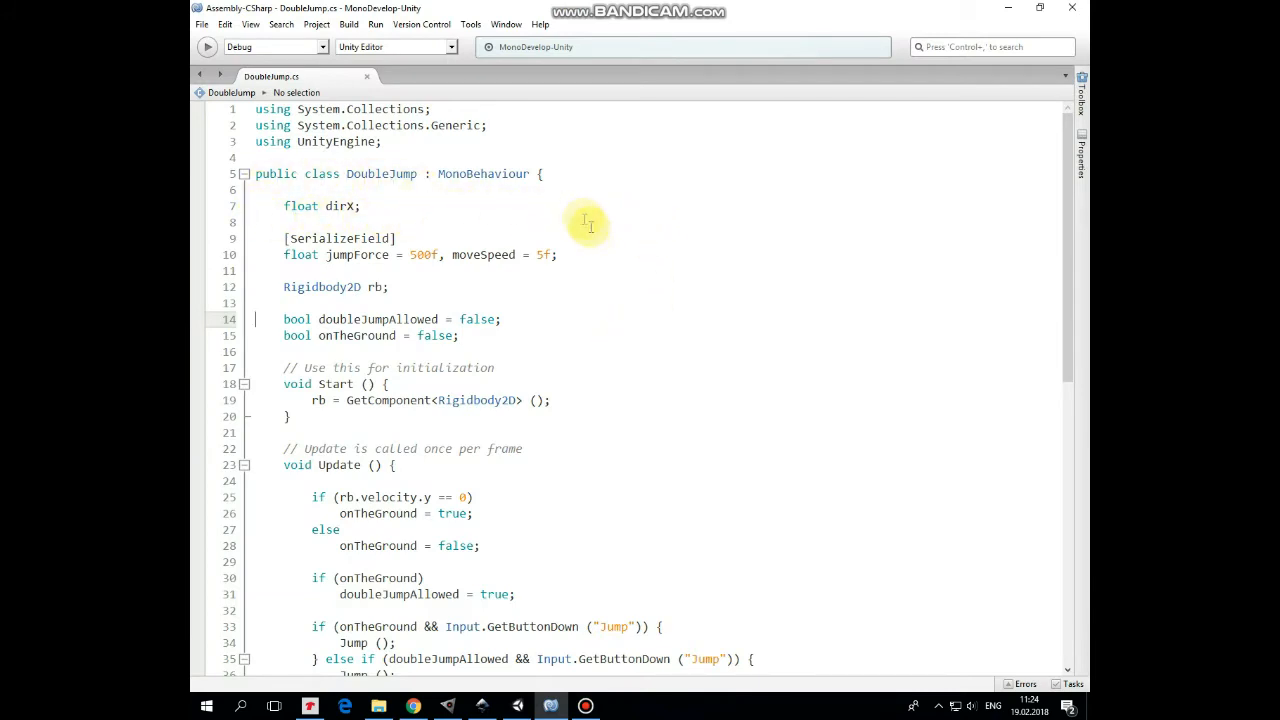
mouse_move(588, 282)
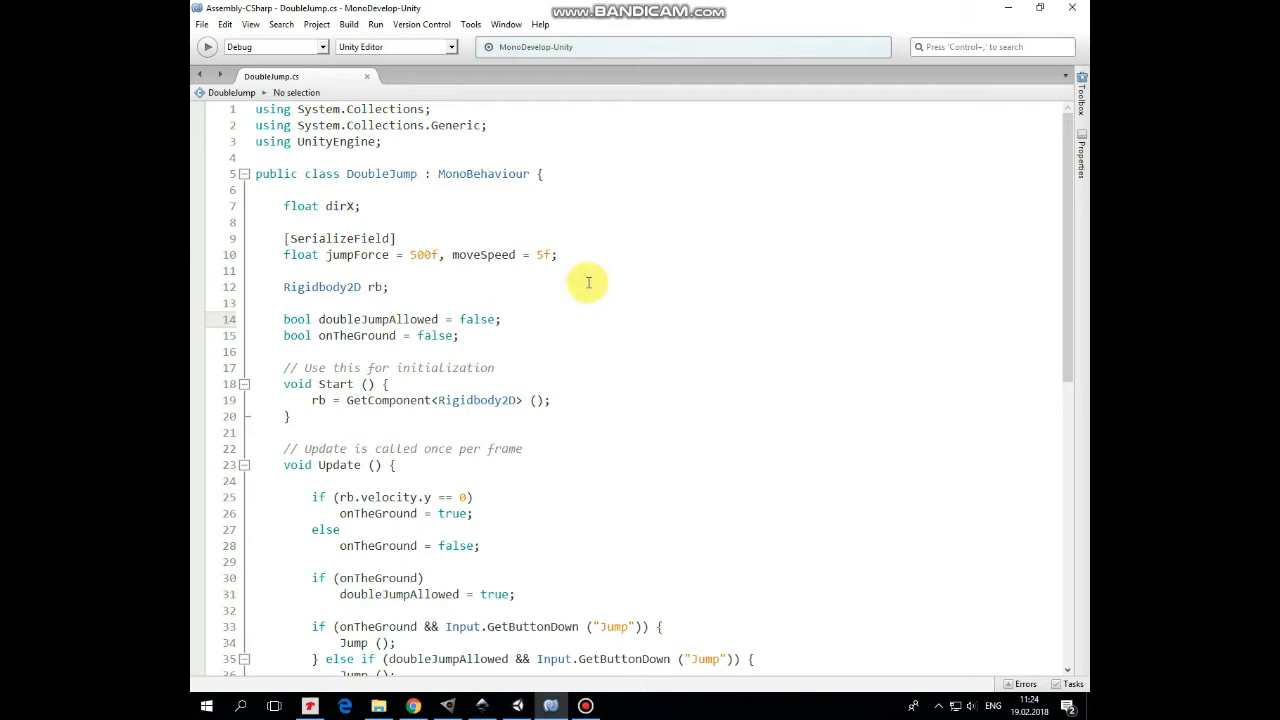
mouse_move(522, 290)
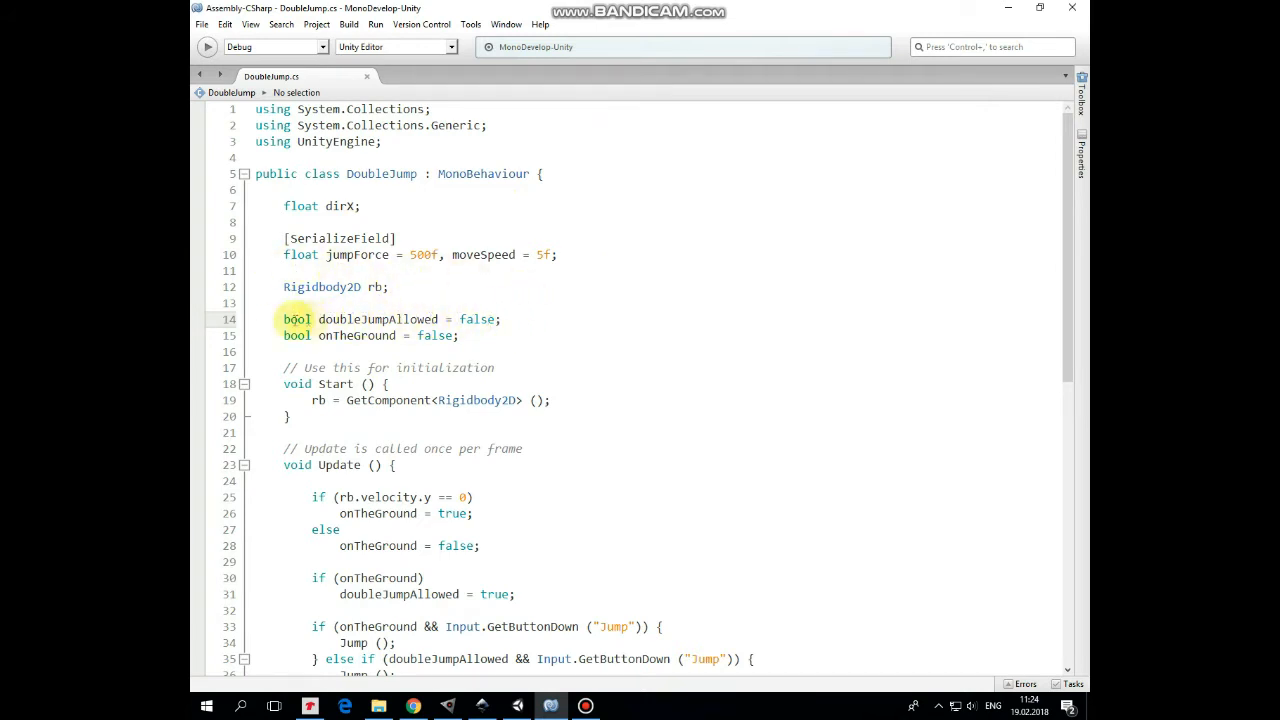
click(484, 336)
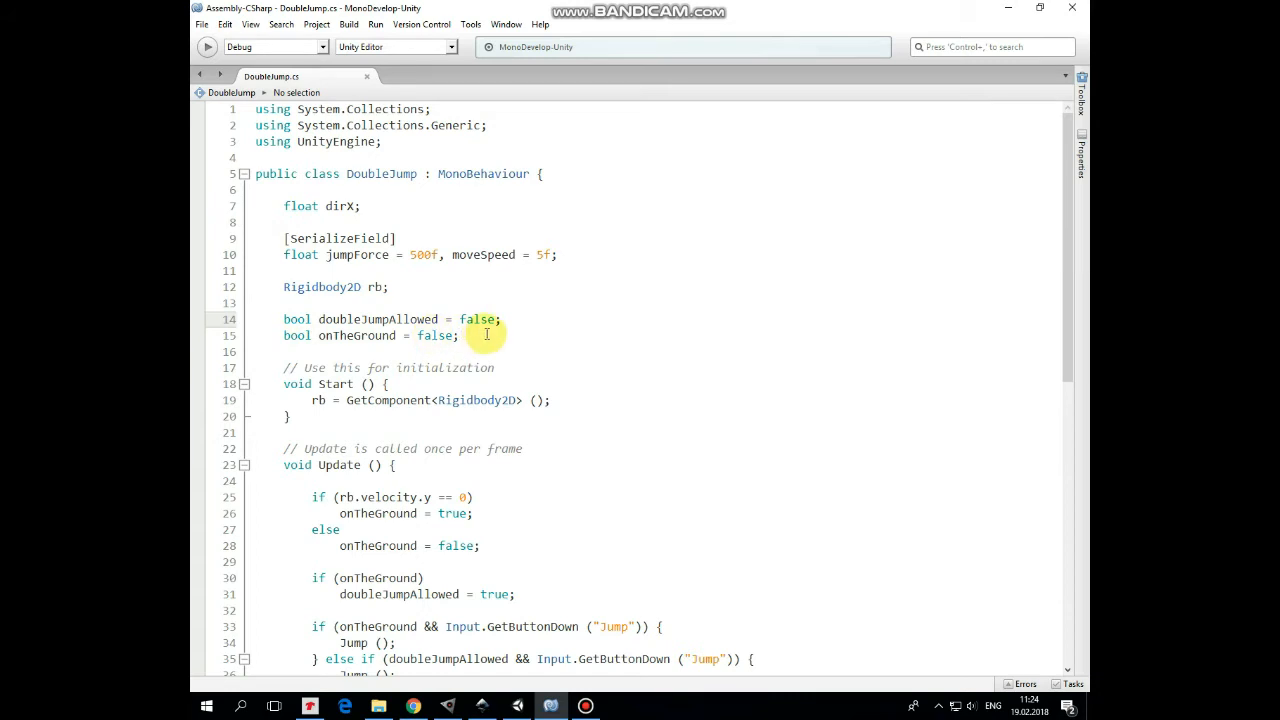
mouse_move(588, 400)
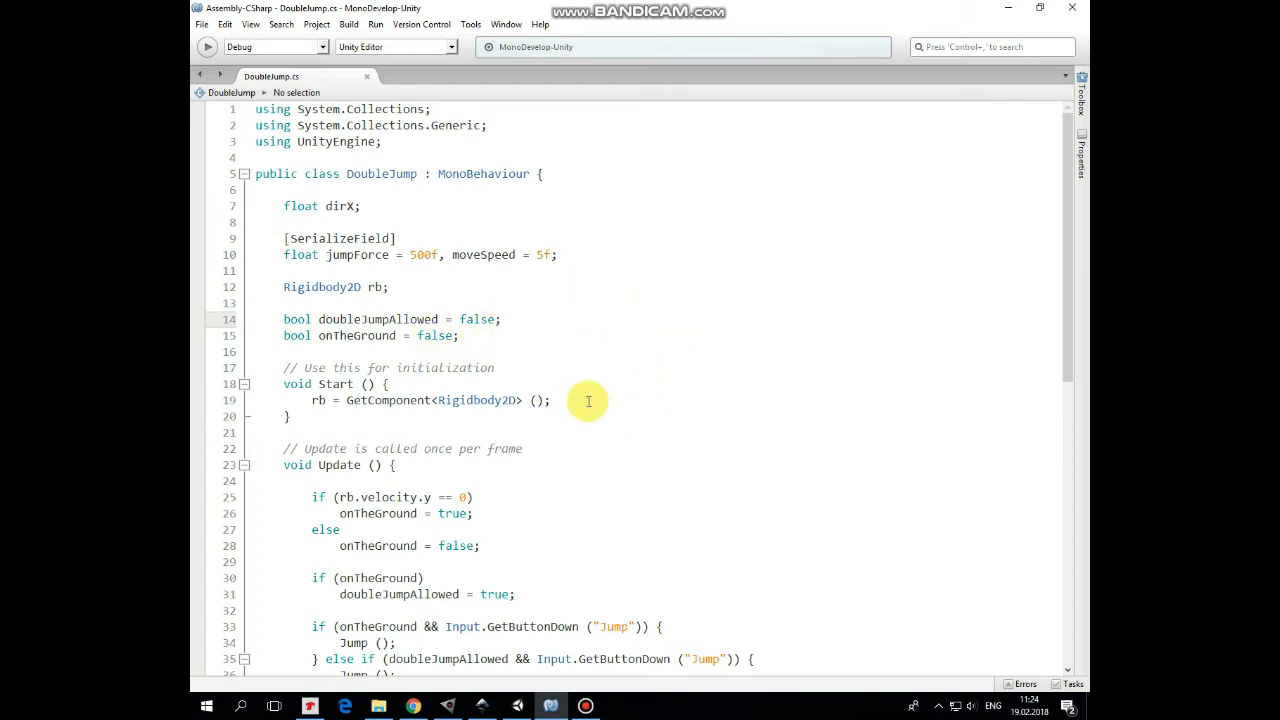
scroll(down, 3)
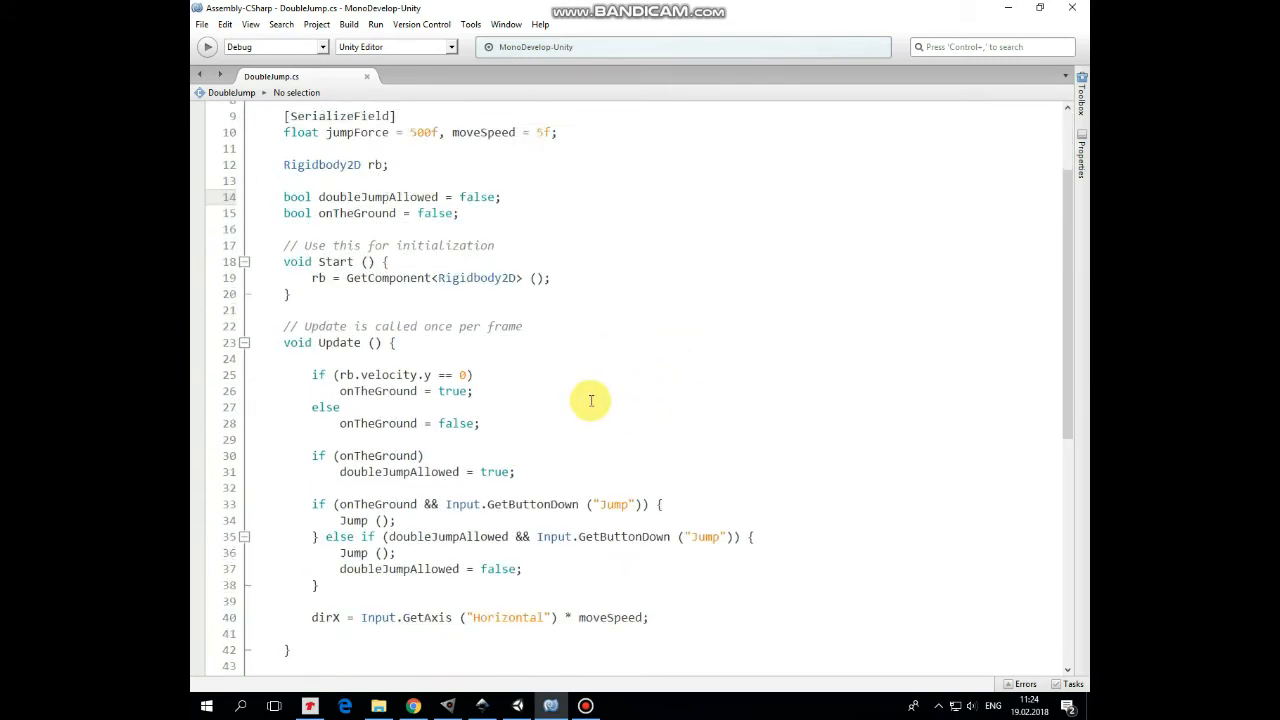
scroll(down, 3)
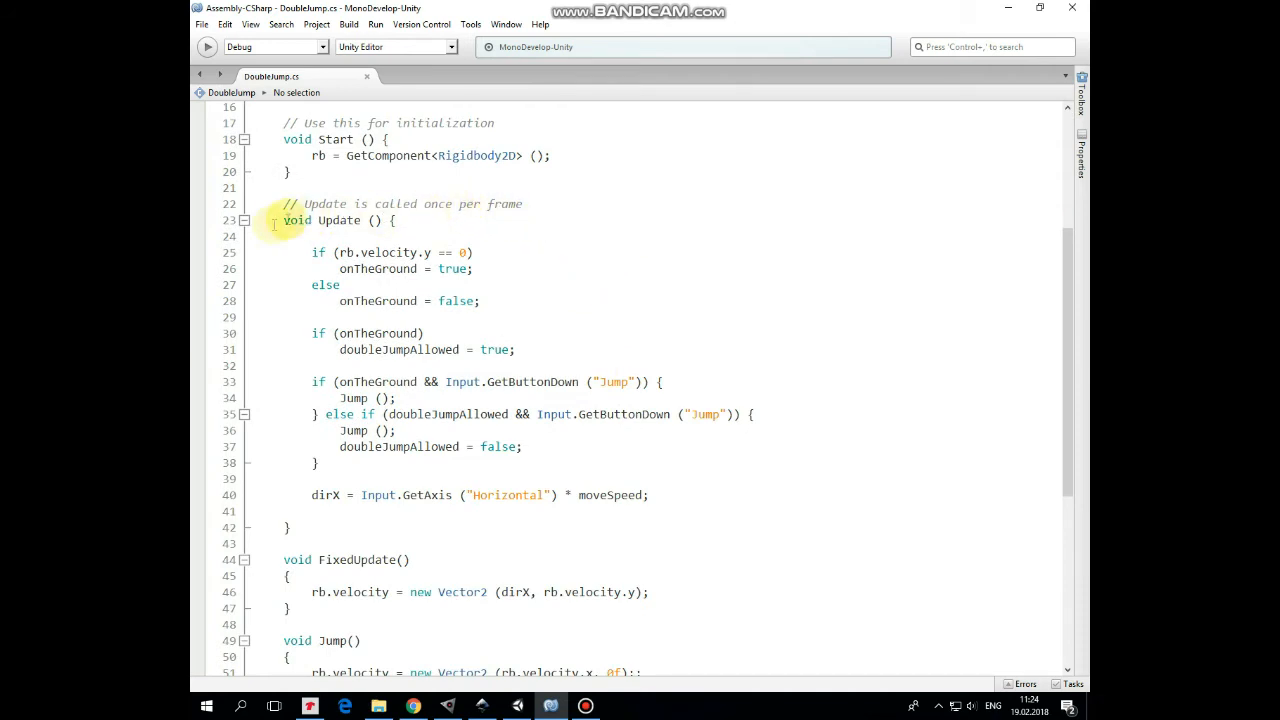
mouse_move(492, 248)
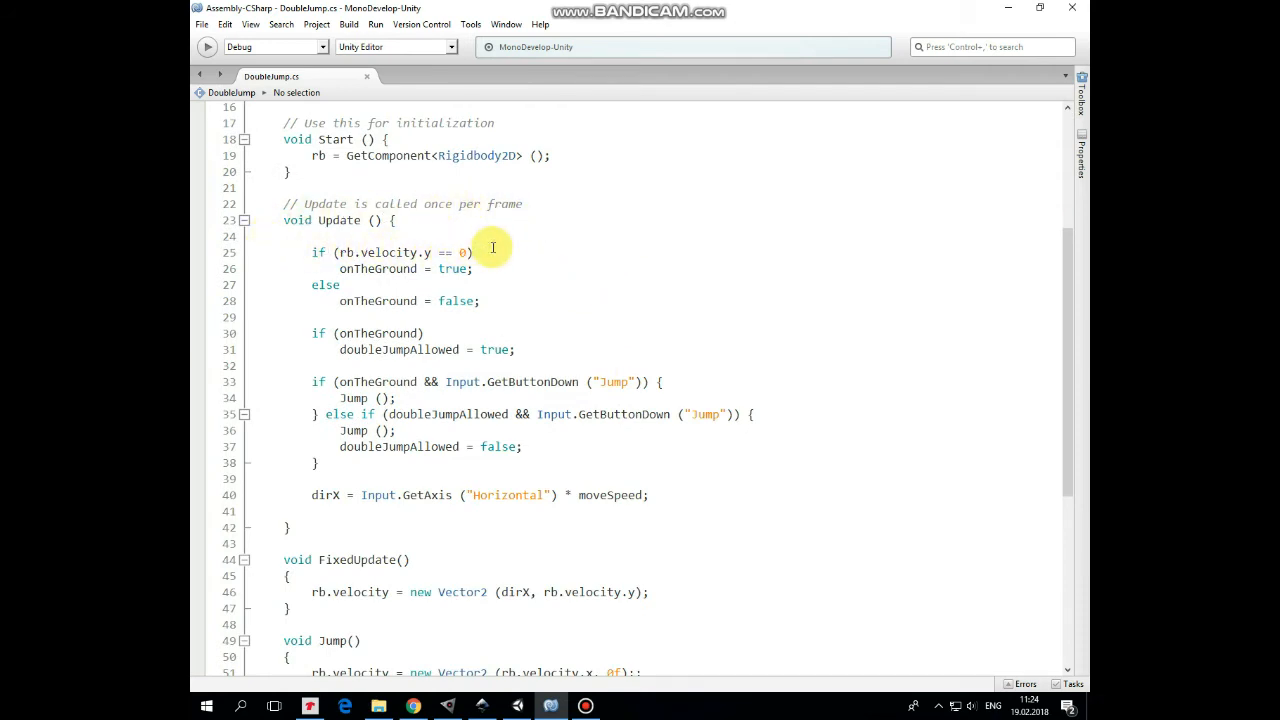
mouse_move(484, 272)
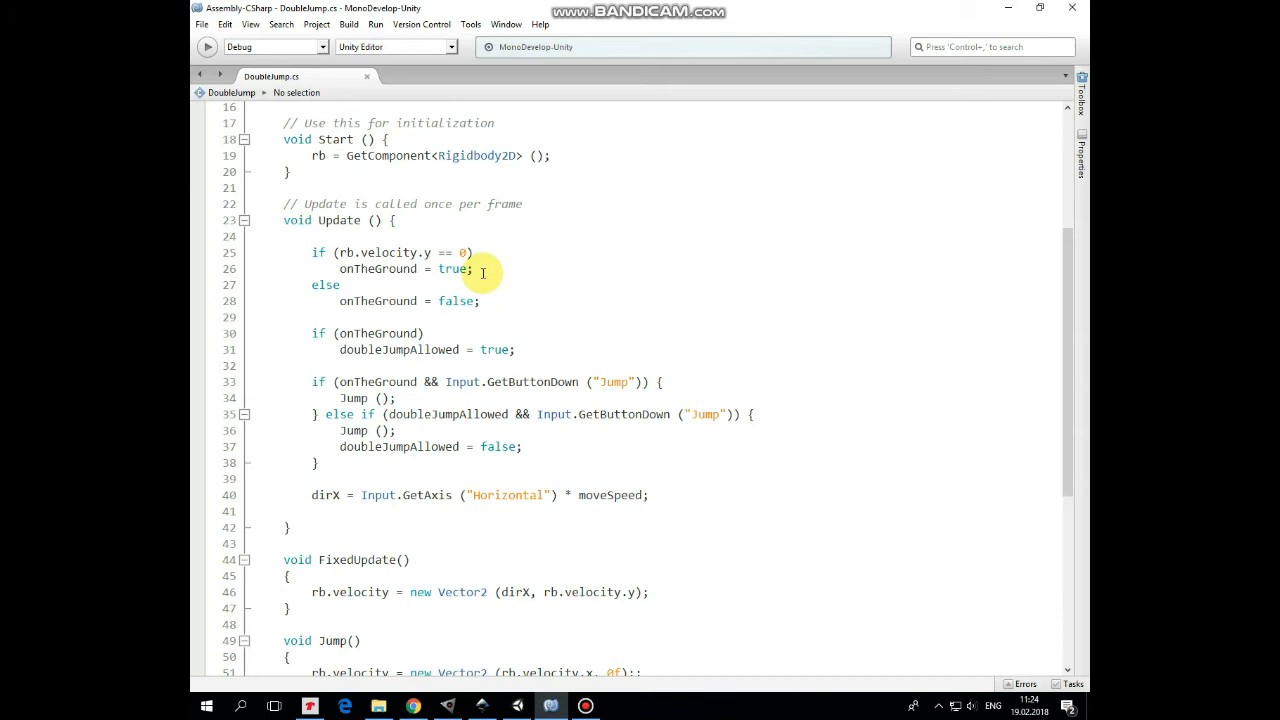
mouse_move(498, 308)
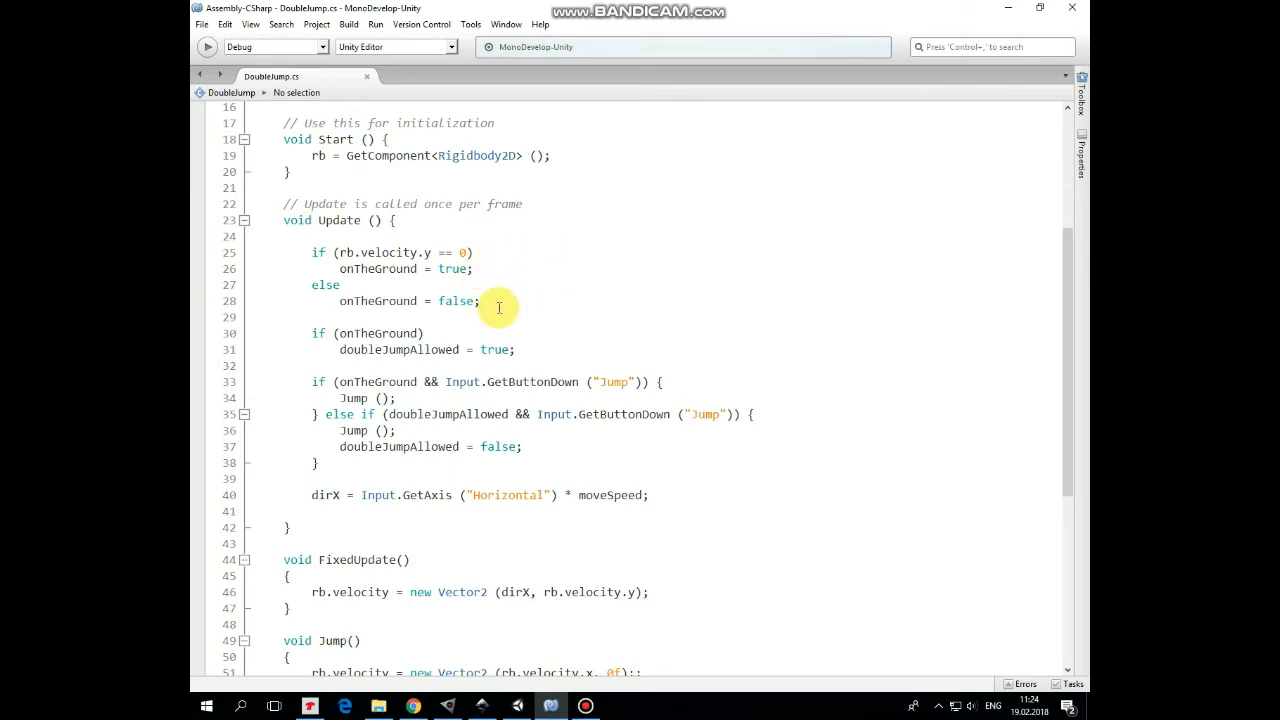
mouse_move(550, 300)
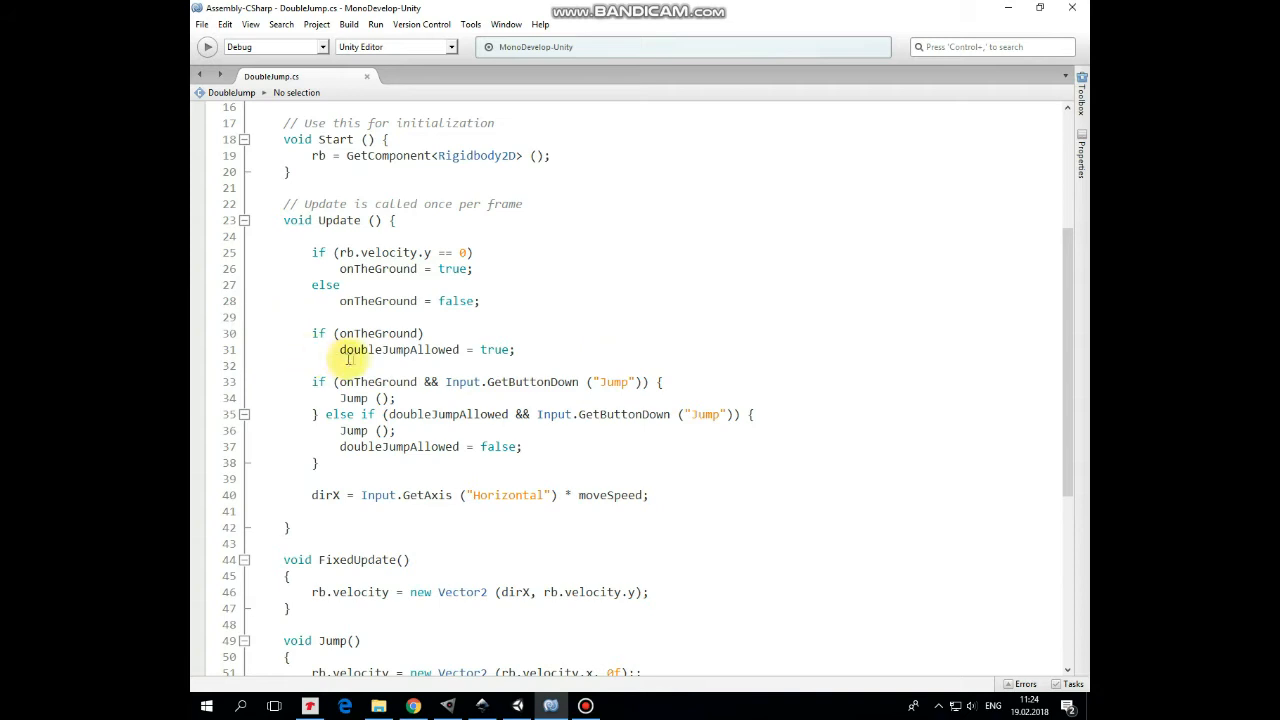
mouse_move(530, 358)
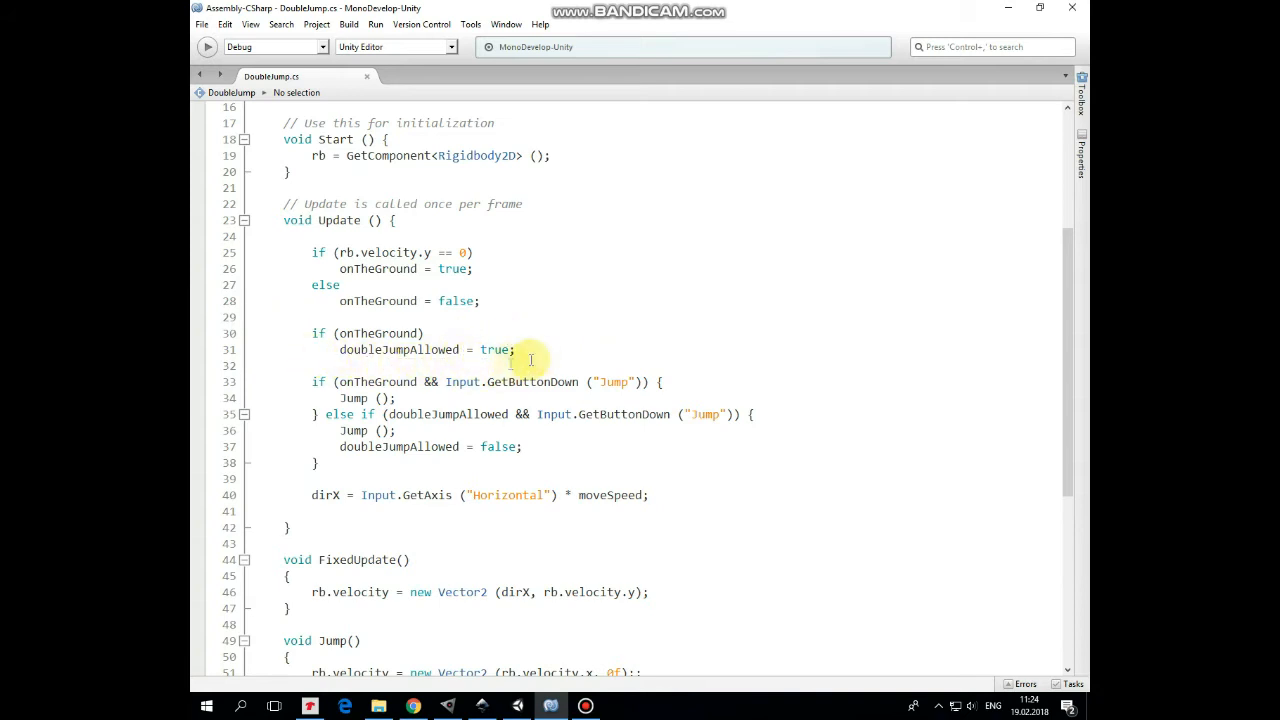
mouse_move(684, 380)
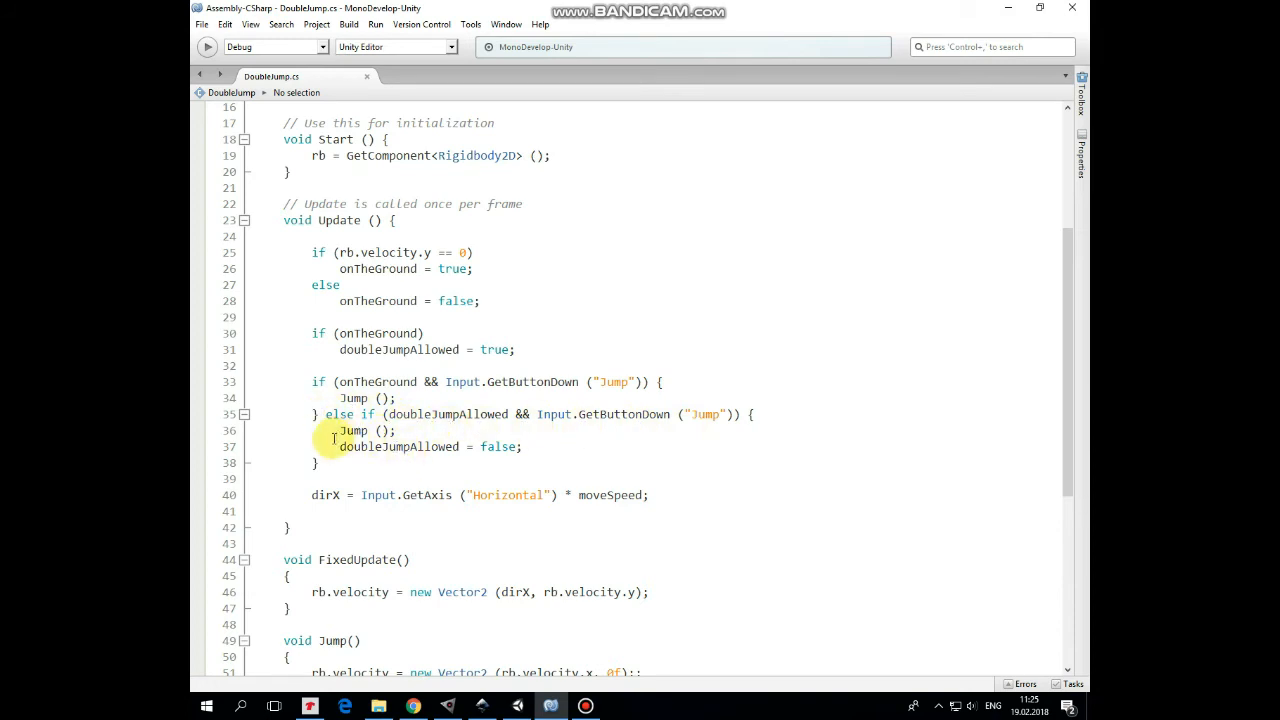
mouse_move(572, 468)
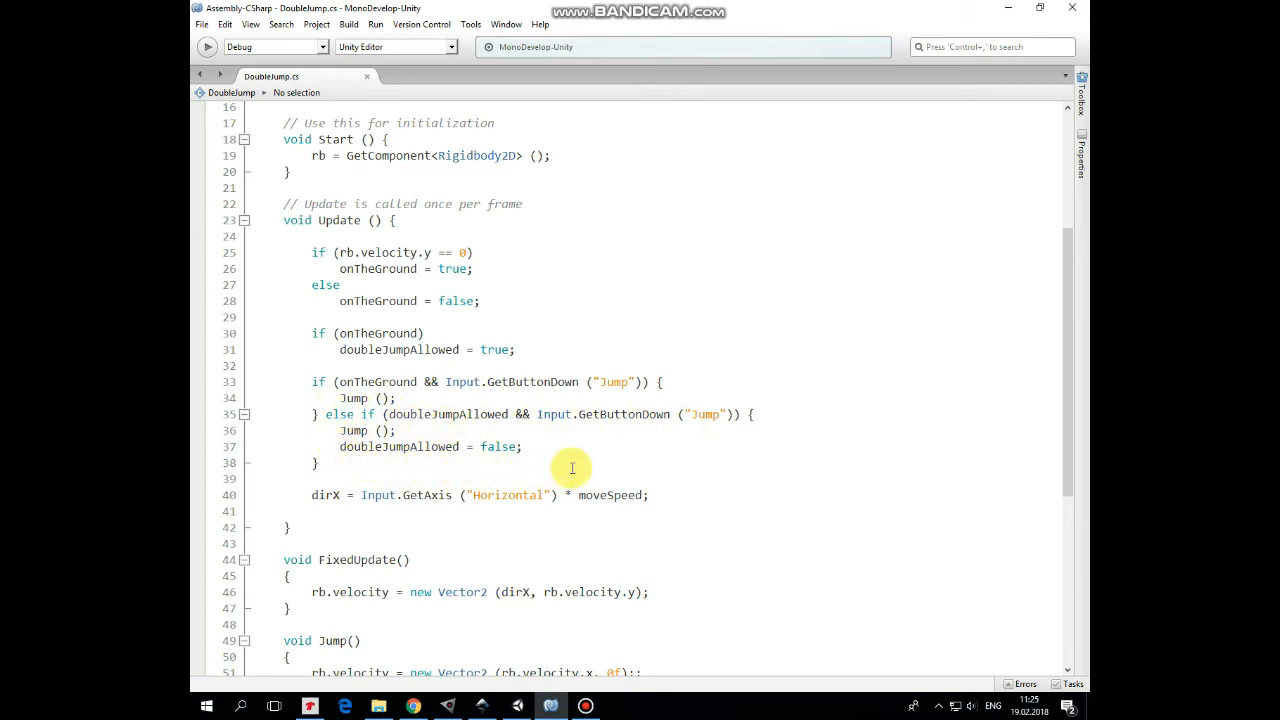
mouse_move(708, 498)
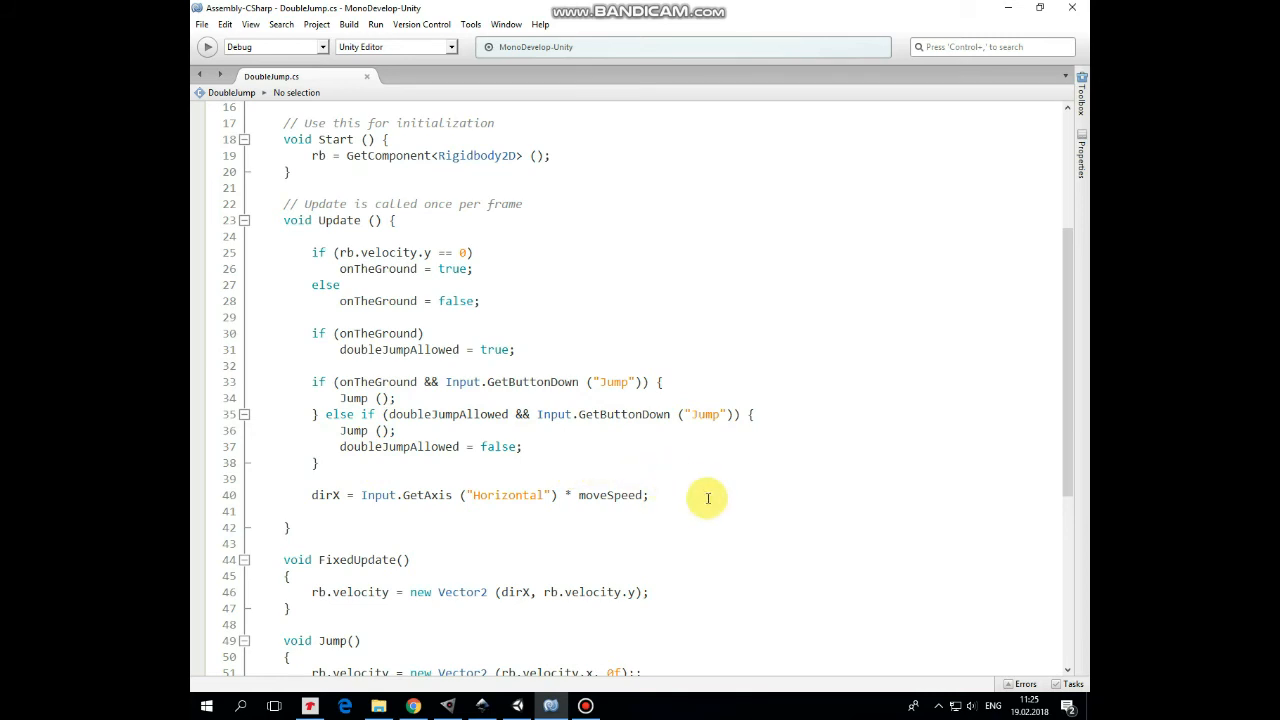
mouse_move(696, 492)
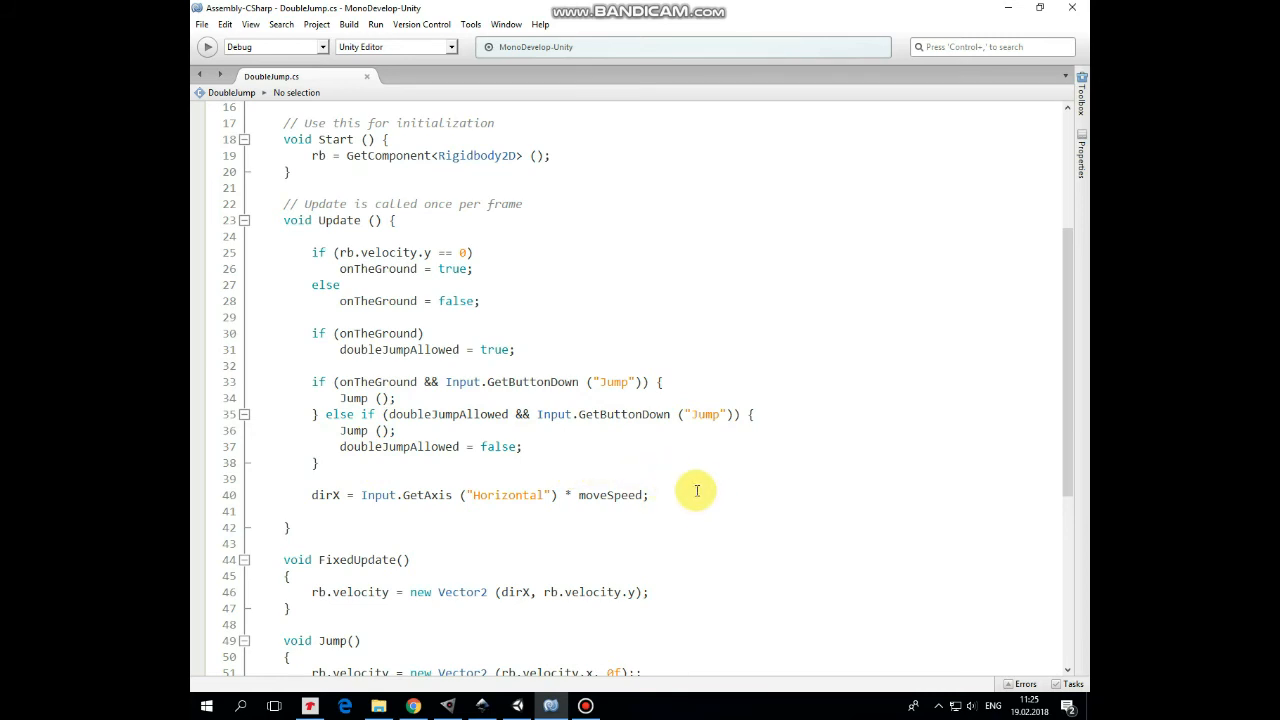
Review FixedUpdate() and Jump(), then run the scene in Unity Play mode
scroll(down, 3)
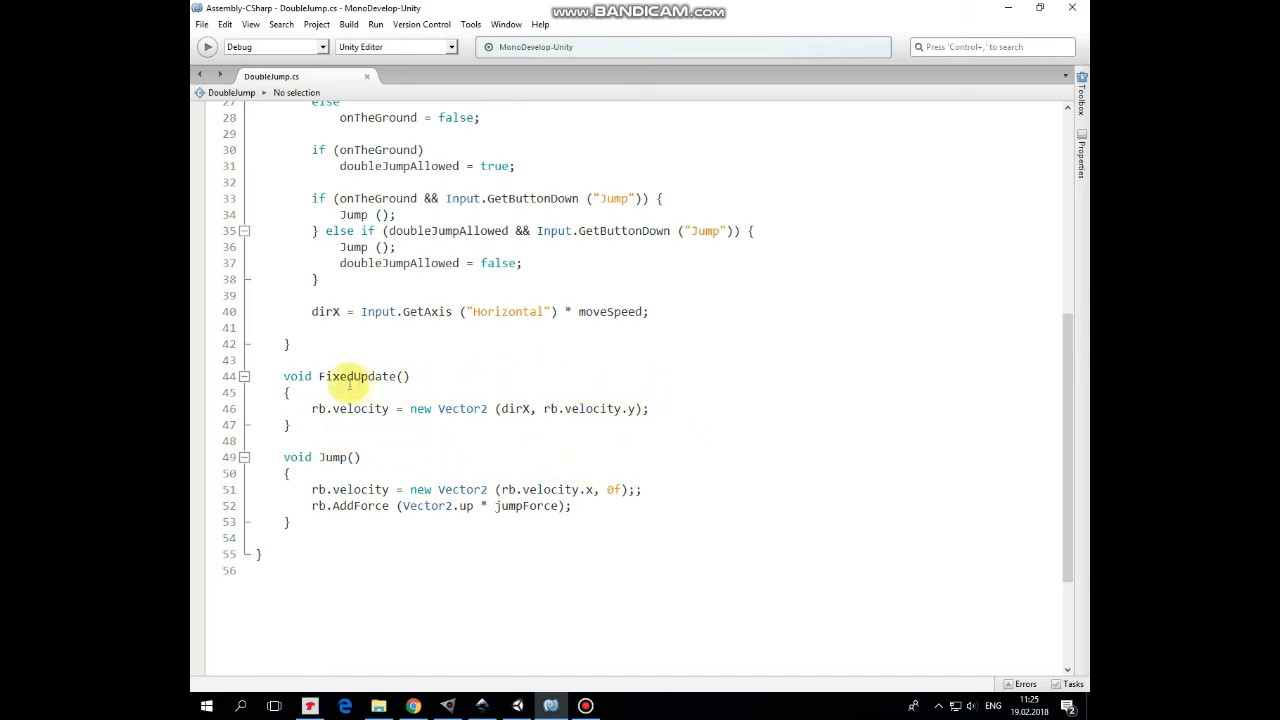
mouse_move(652, 444)
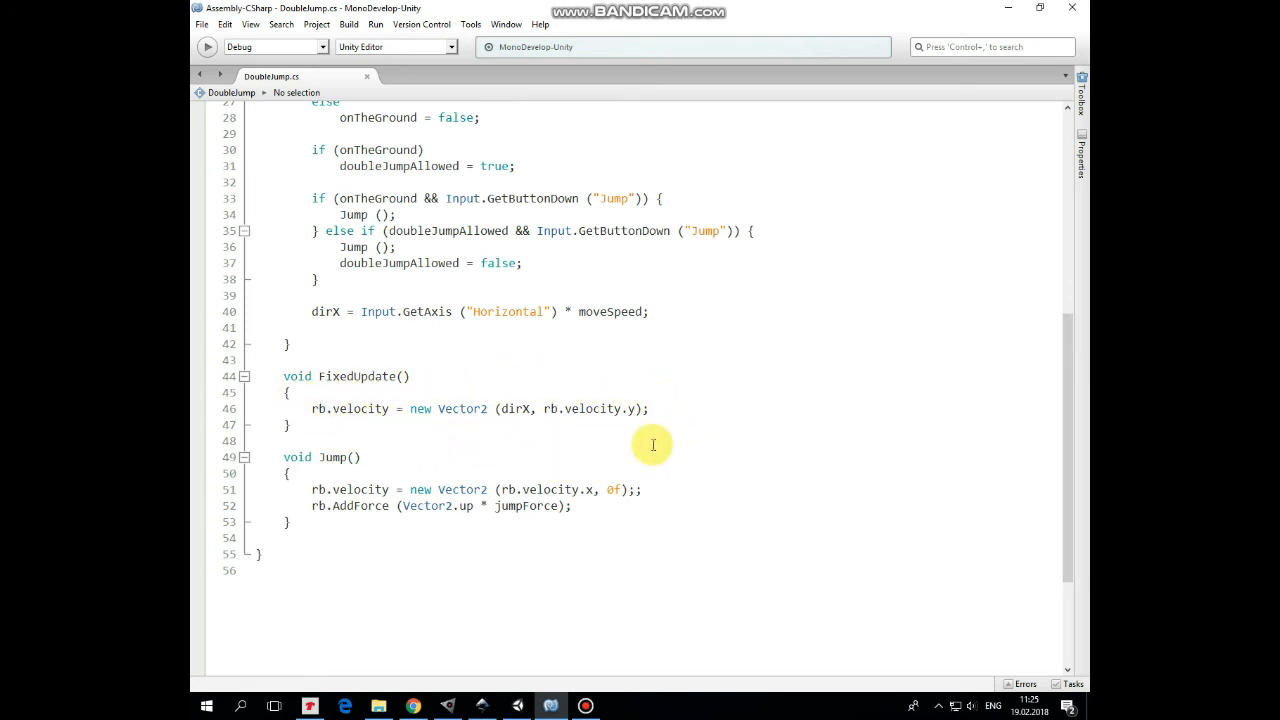
mouse_move(376, 458)
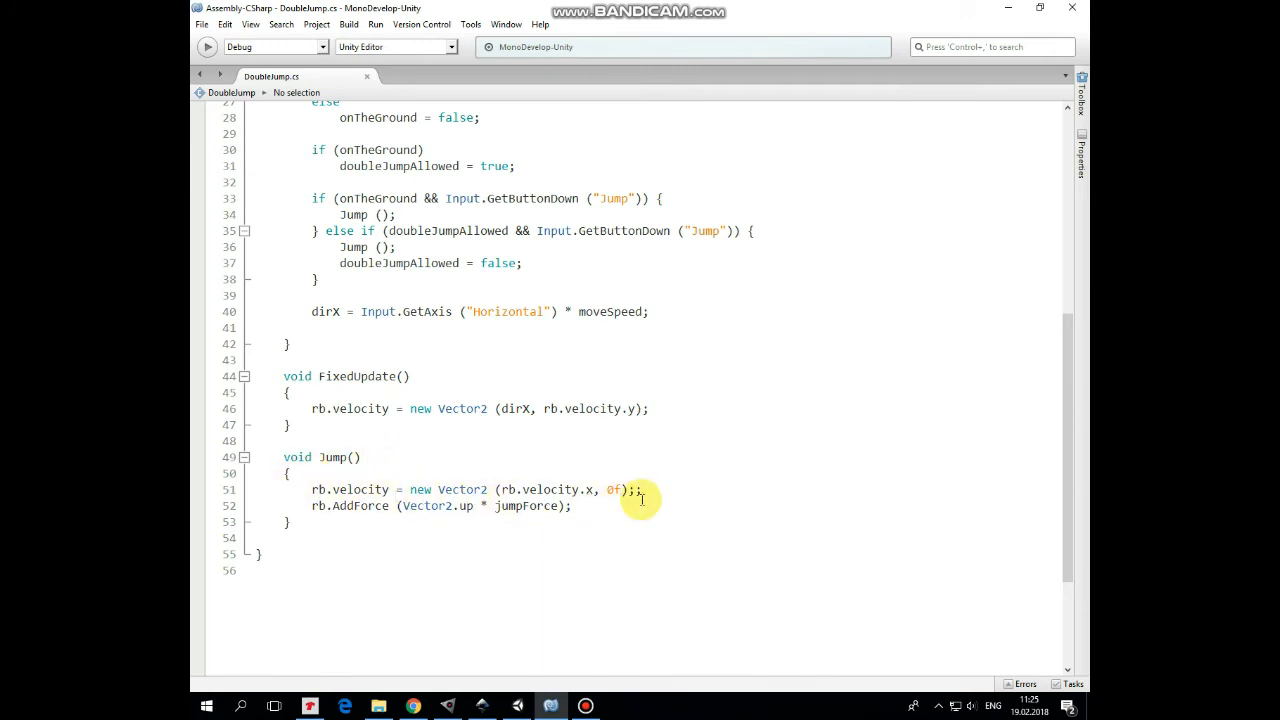
mouse_move(472, 522)
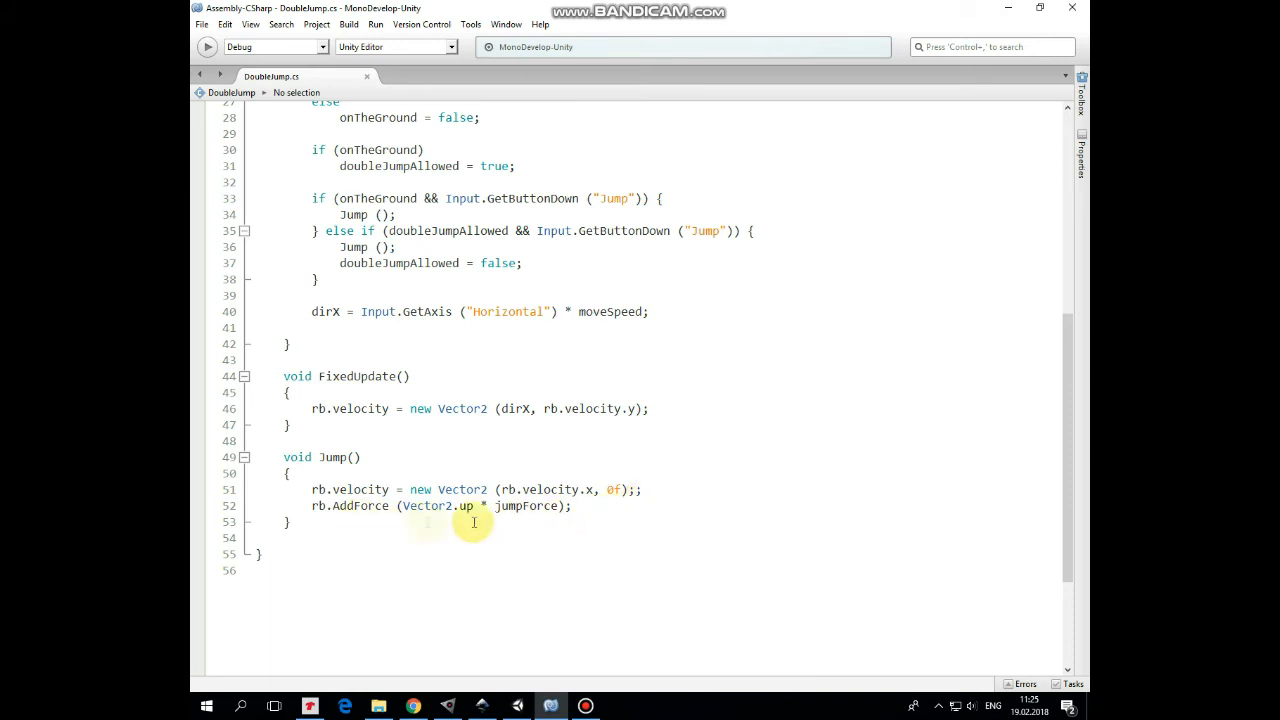
mouse_move(708, 472)
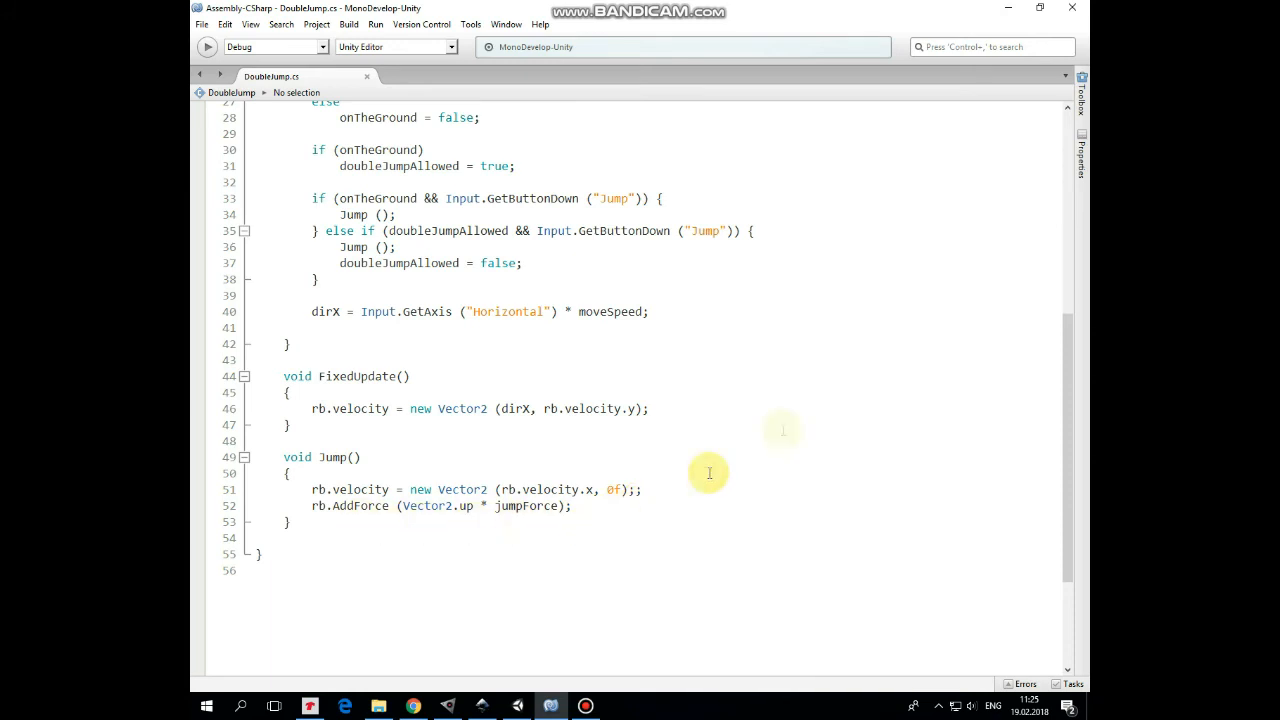
scroll(up, 3)
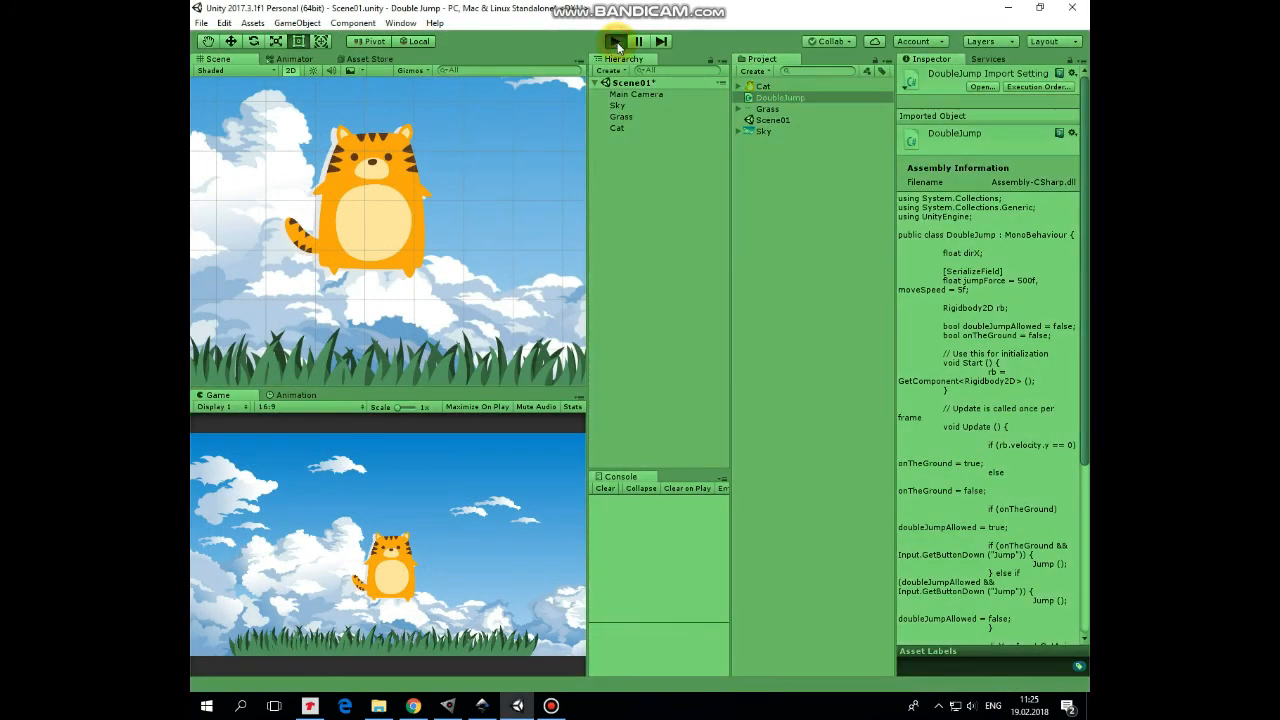
click(616, 40)
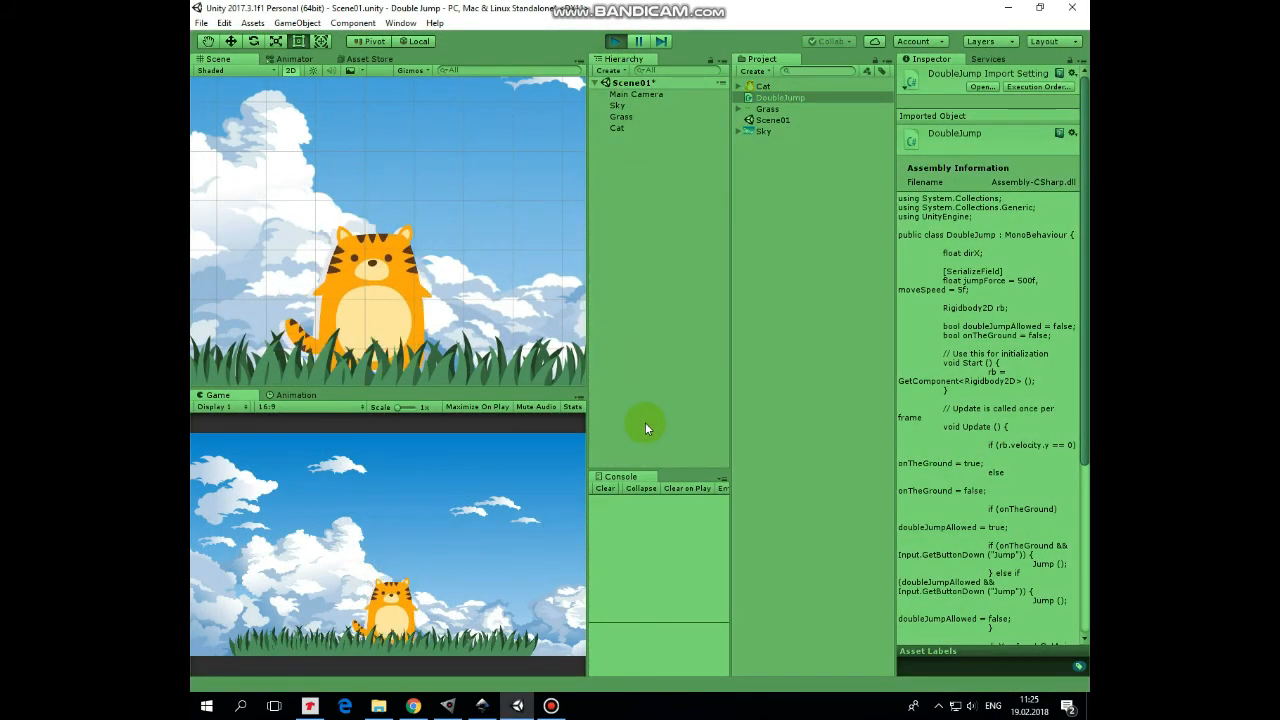